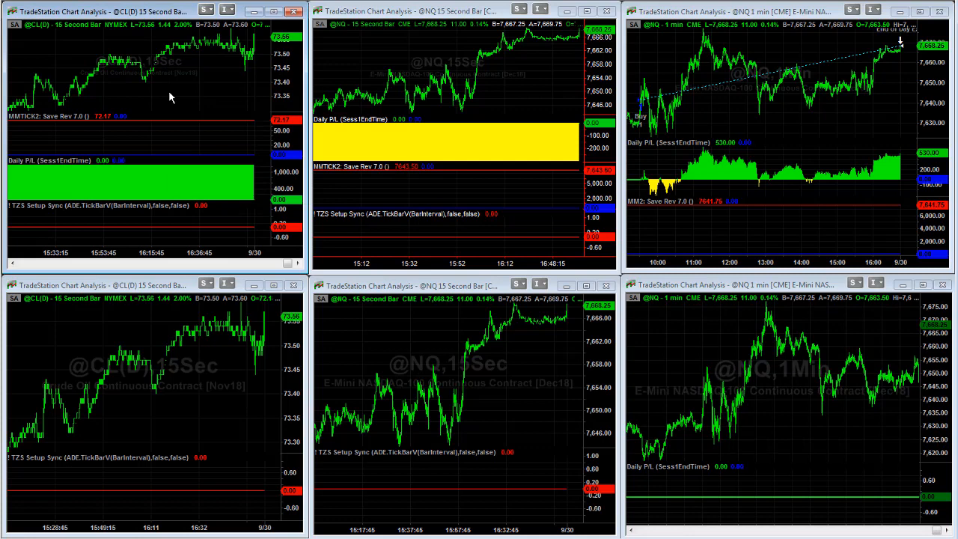
mouse_move(745, 114)
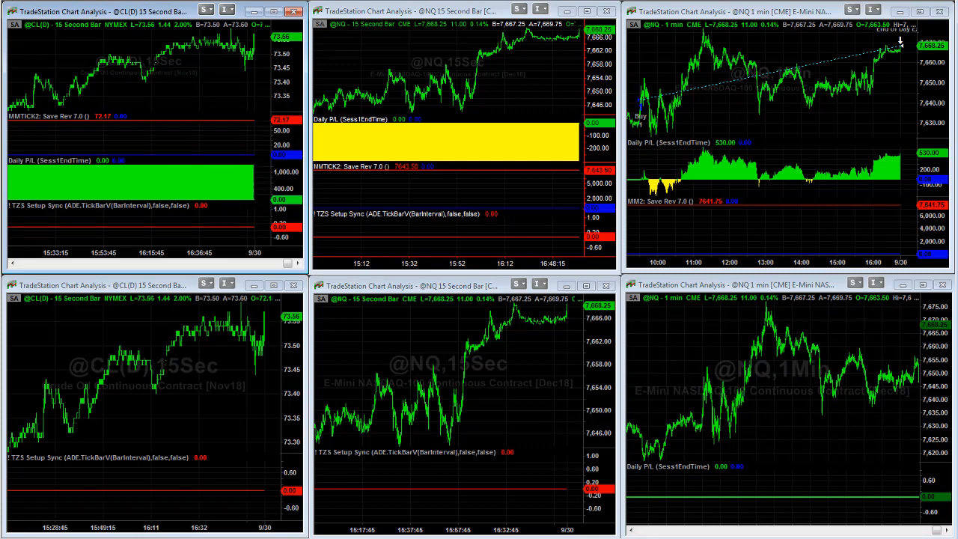
mouse_move(159, 124)
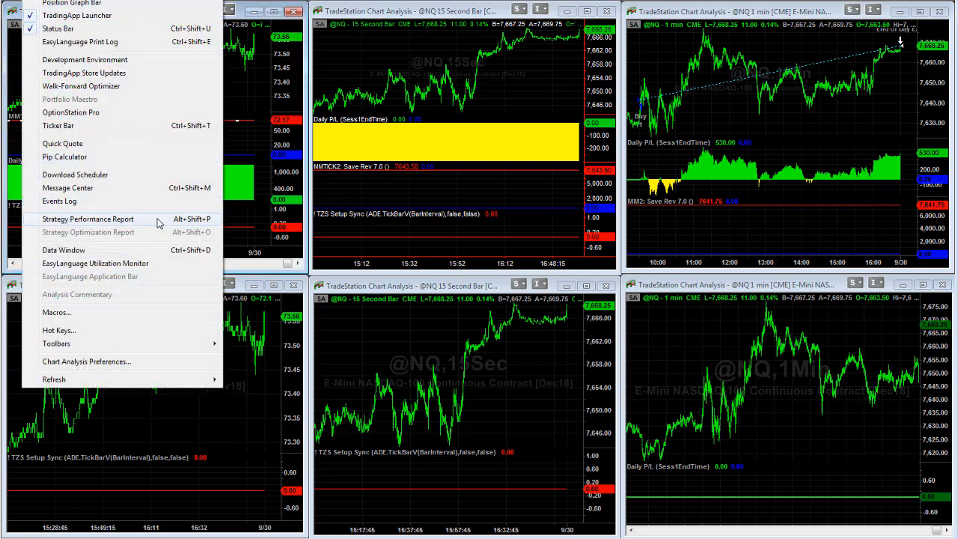
left_click(86, 219)
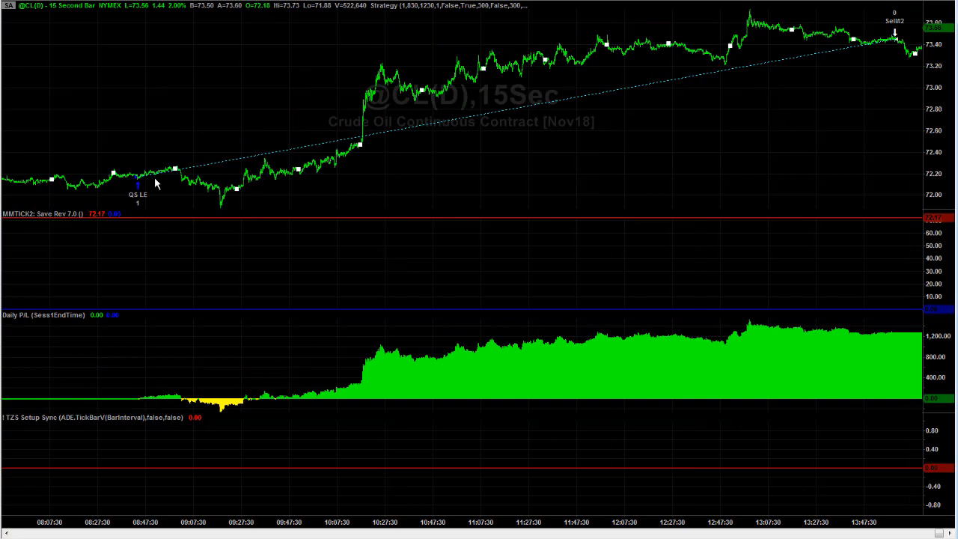
mouse_move(898, 336)
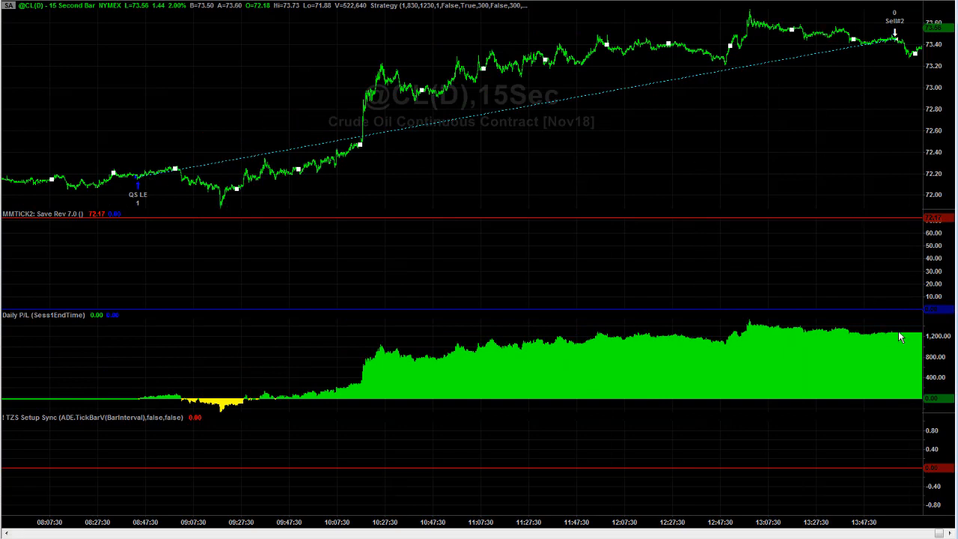
mouse_move(874, 296)
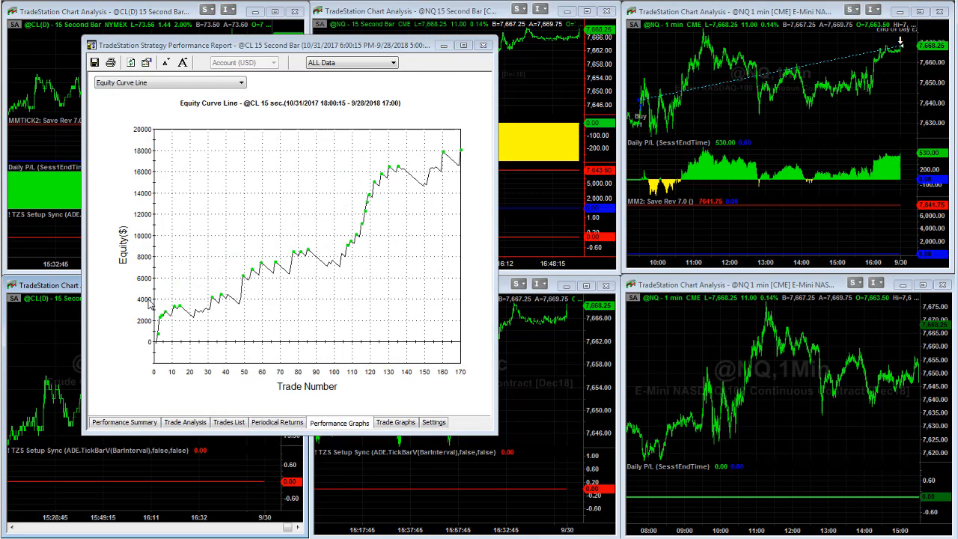
mouse_move(528, 108)
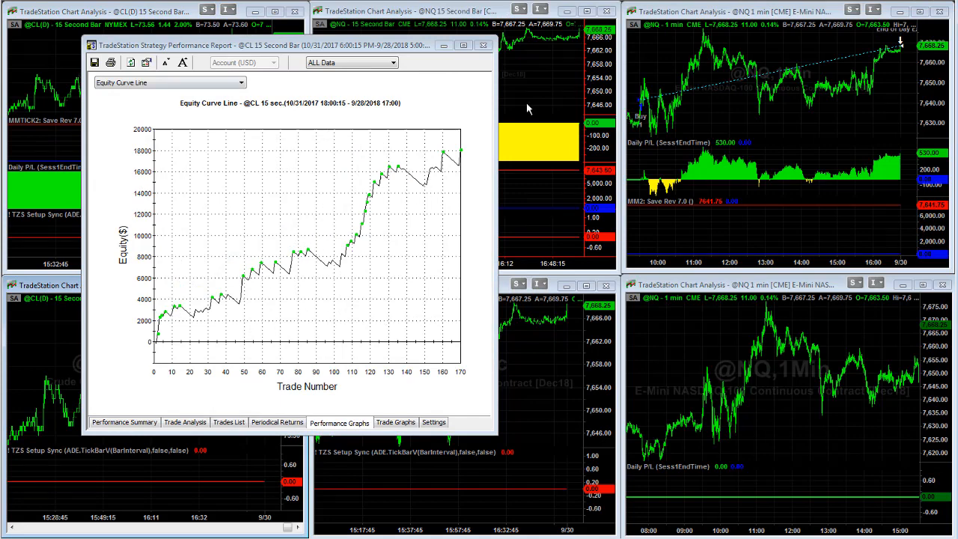
mouse_move(464, 135)
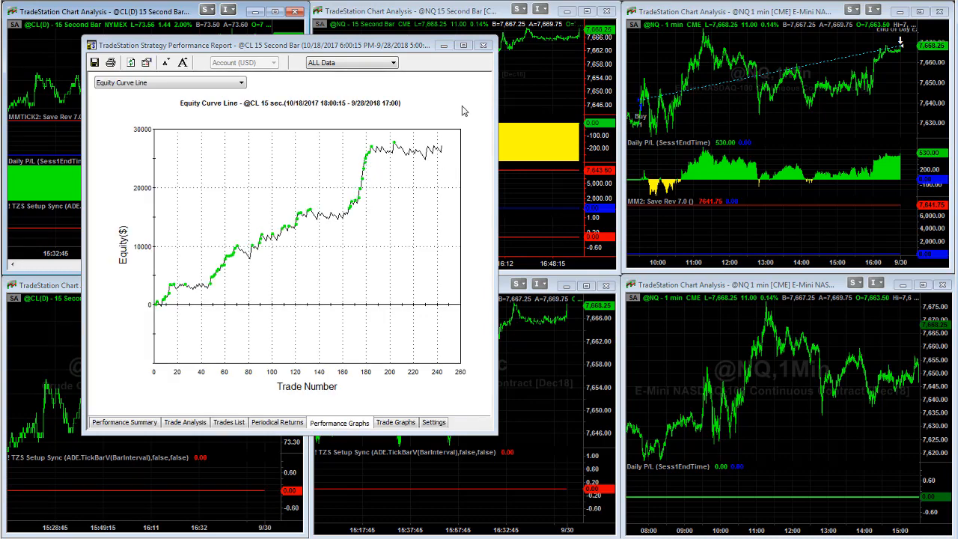
mouse_move(45, 86)
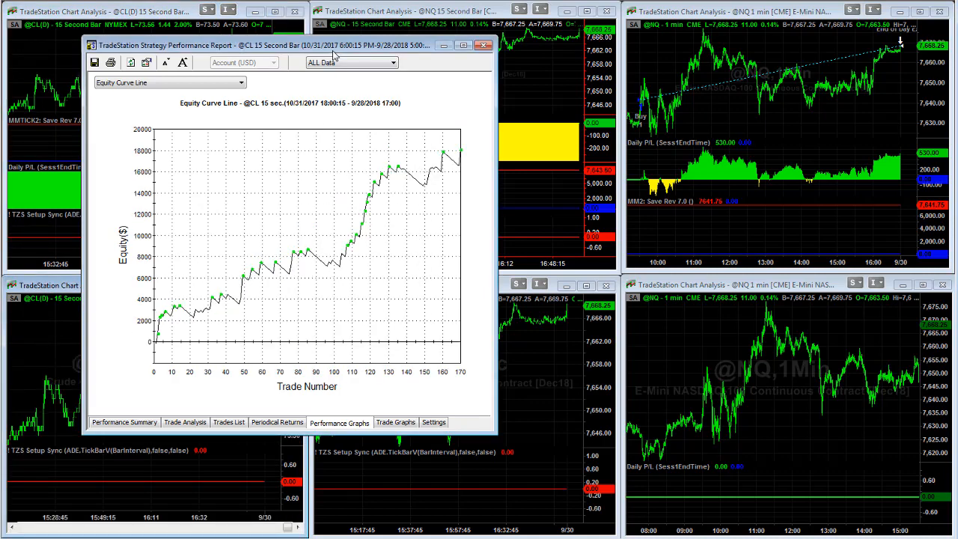
Close the crude oil Strategy Performance Report, returning to the six-chart workspace.
left_click(482, 47)
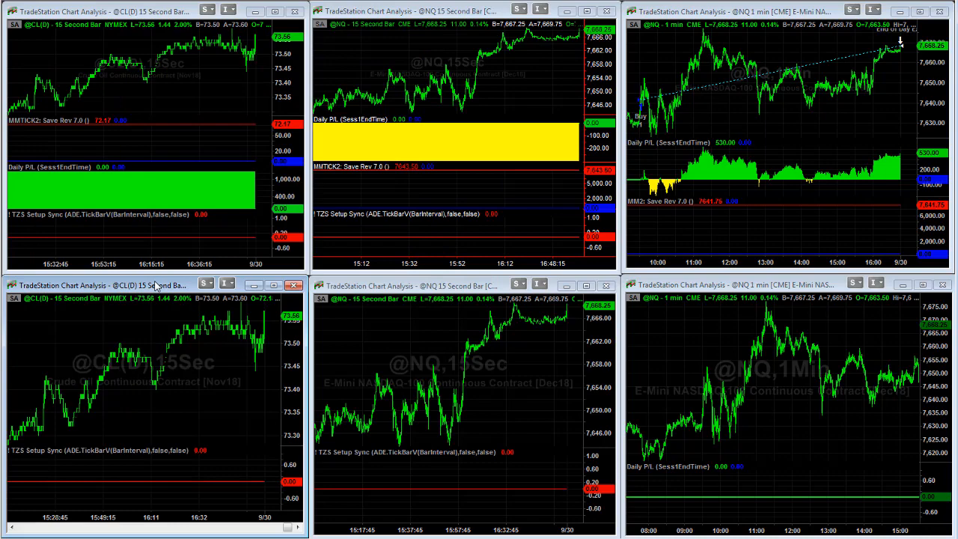
double_click(153, 284)
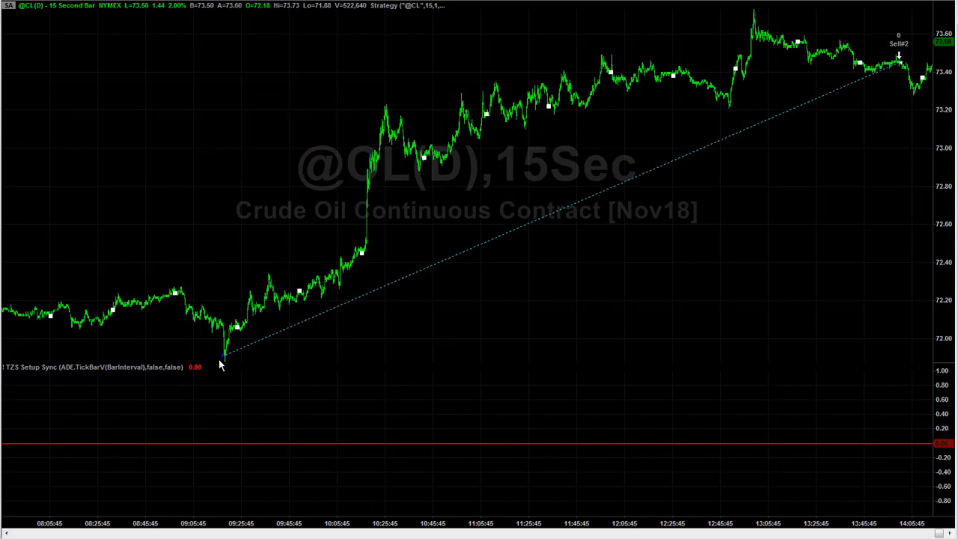
mouse_move(231, 361)
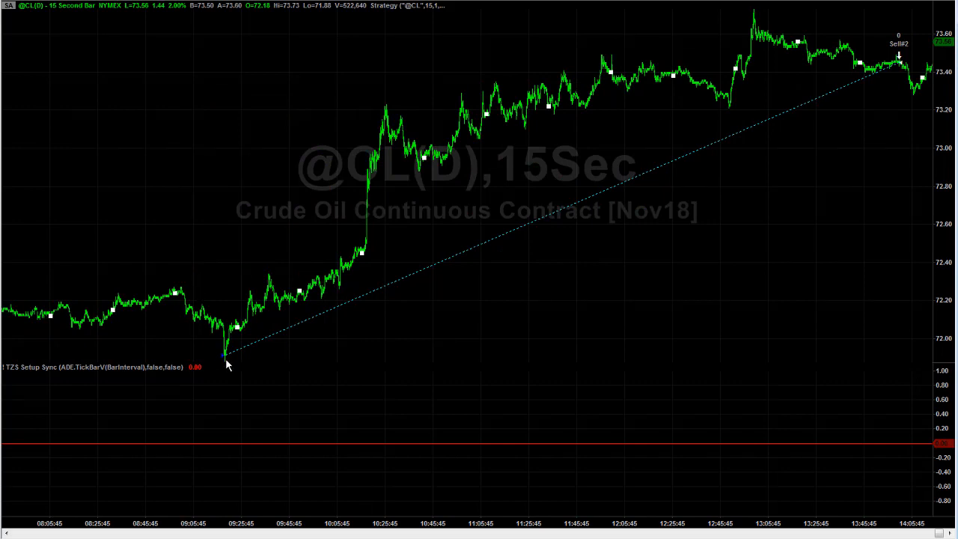
mouse_move(219, 239)
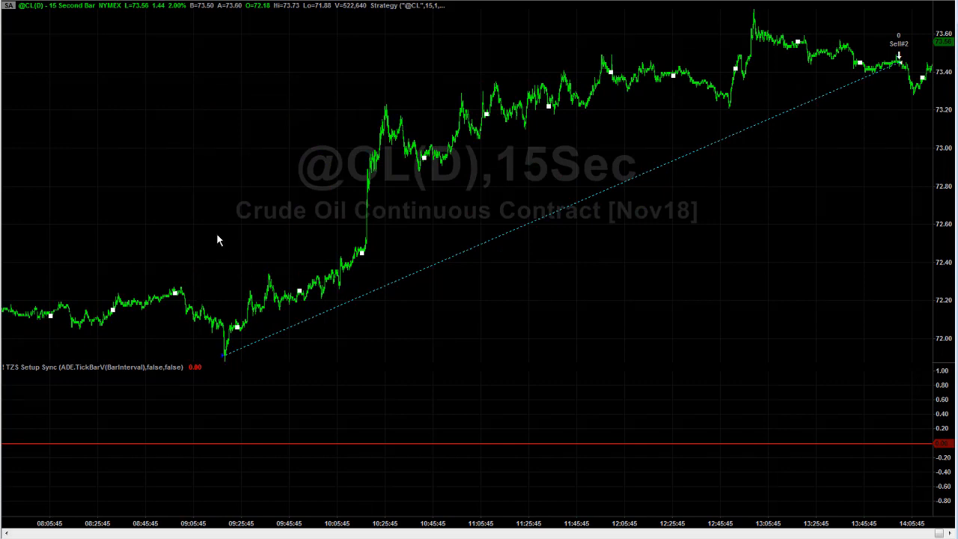
mouse_move(228, 229)
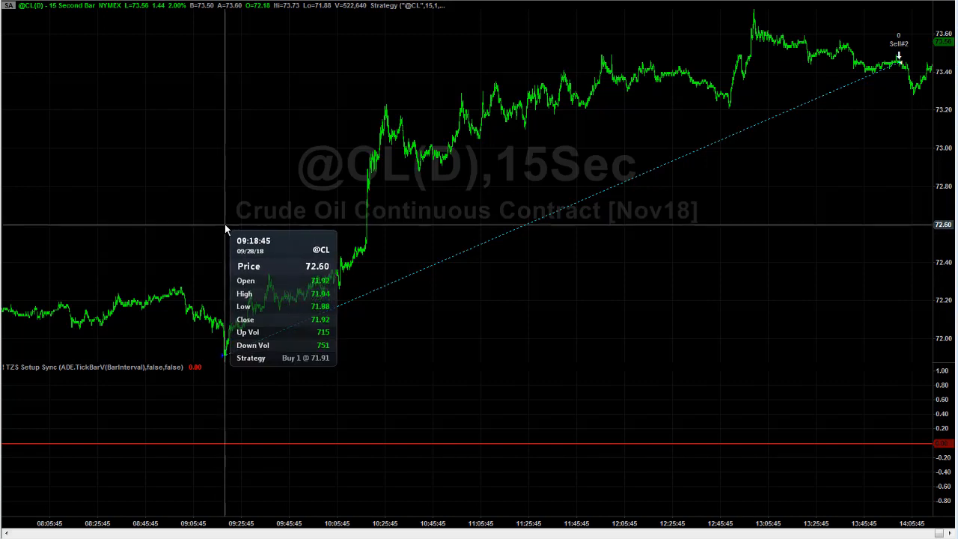
mouse_move(228, 337)
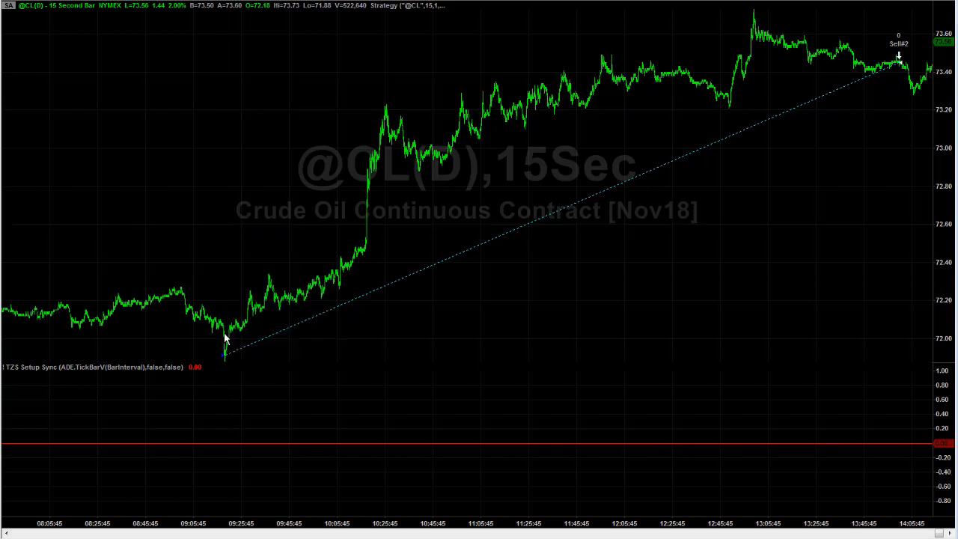
mouse_move(230, 197)
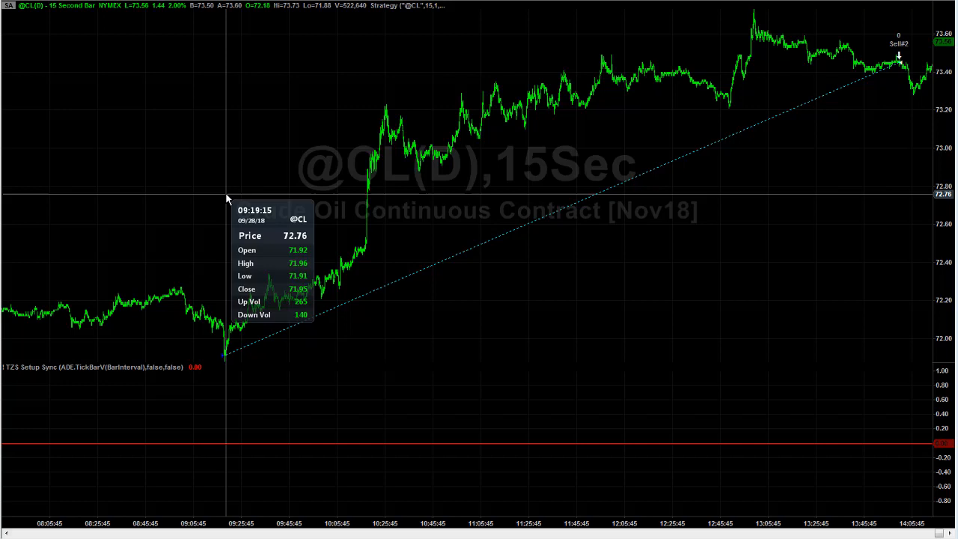
mouse_move(240, 203)
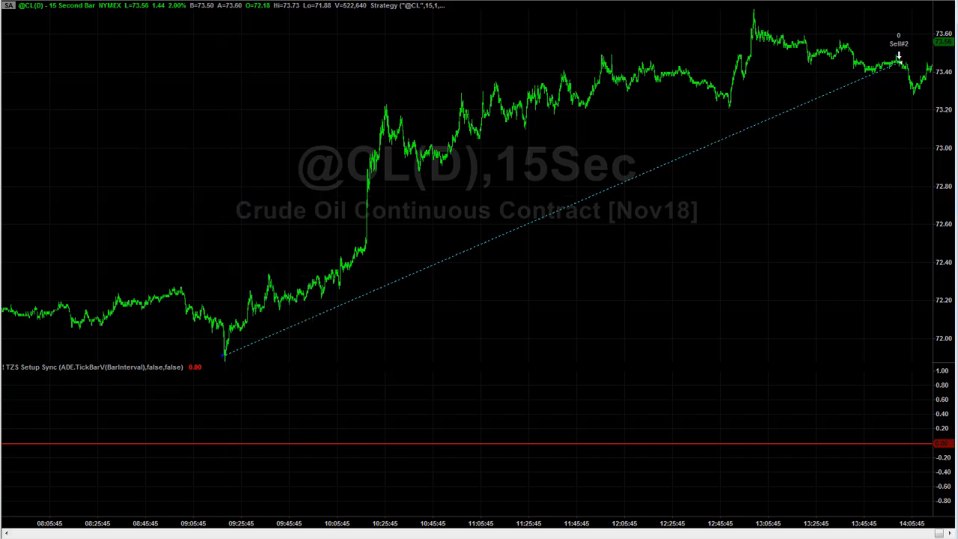
mouse_move(813, 9)
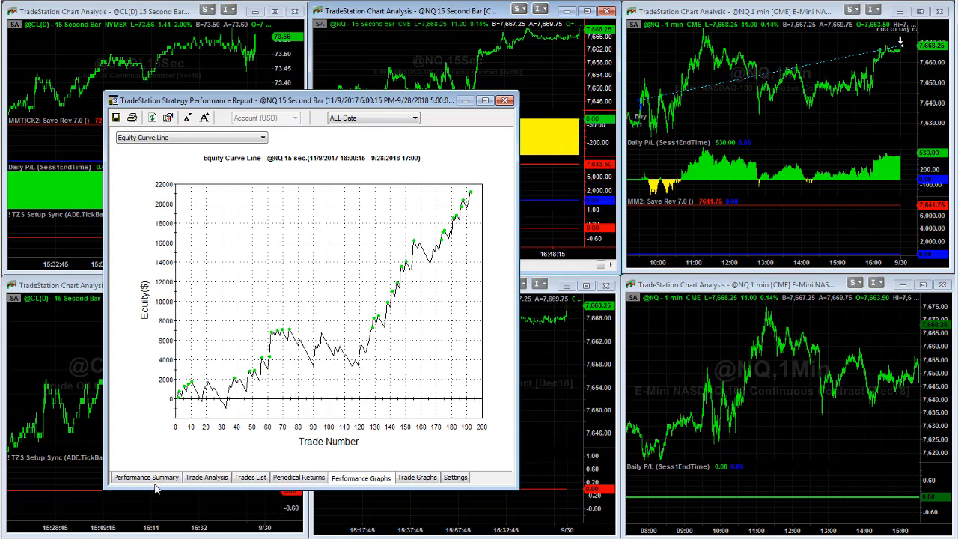
Review the NQ report's Performance Summary ($20,935 net profit), then its equity curve graph.
left_click(147, 477)
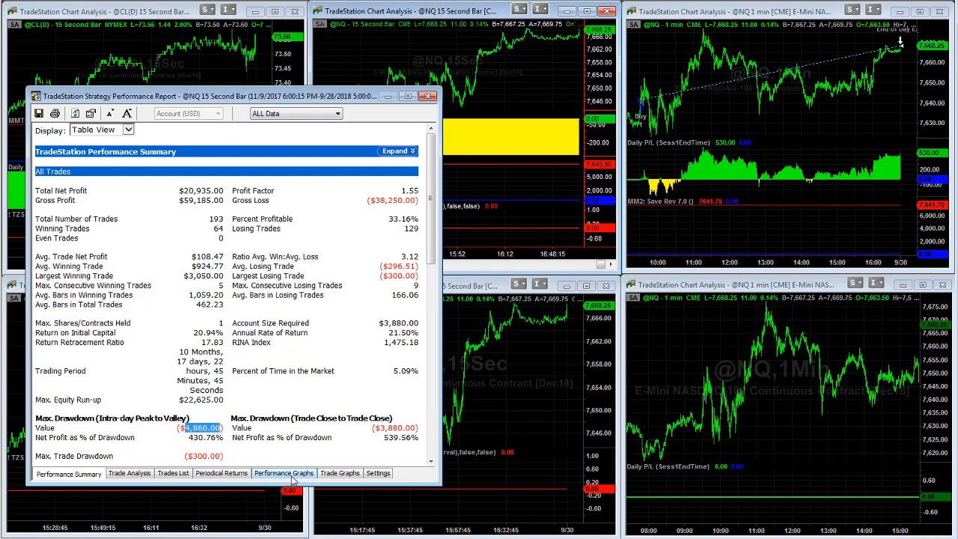
left_click(282, 473)
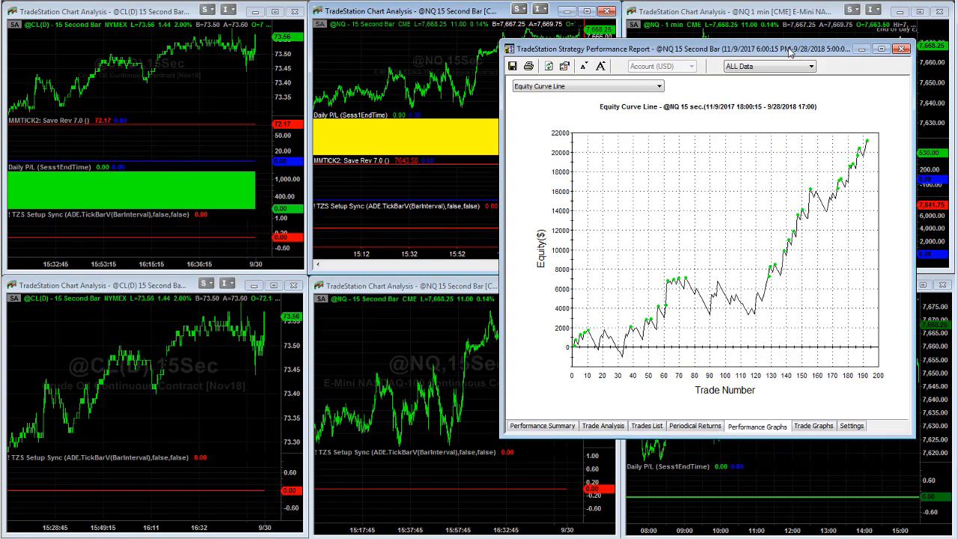
Review the NQ 15-second summary: $17,155 net profit, 141 trades, $2,875 maximum drawdown.
left_click(542, 425)
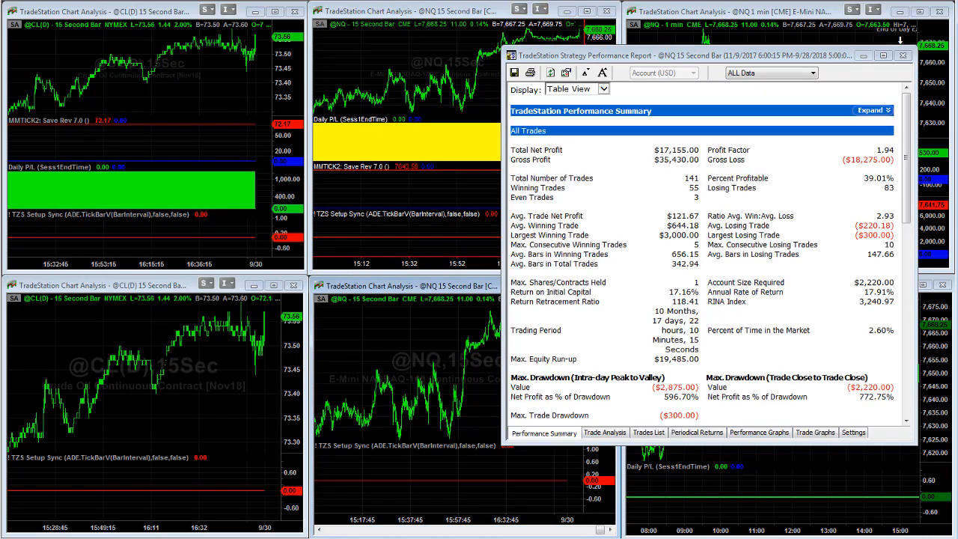
mouse_move(455, 357)
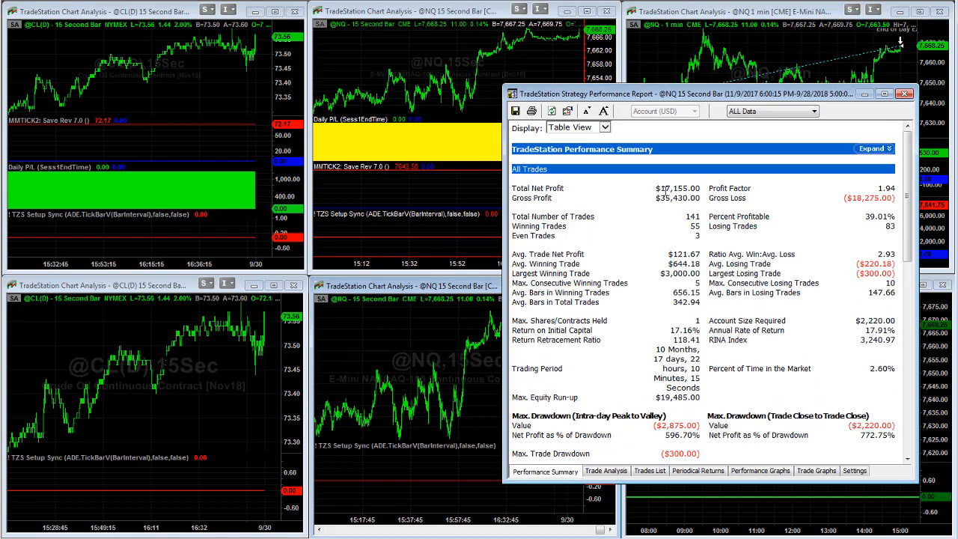
double_click(680, 188)
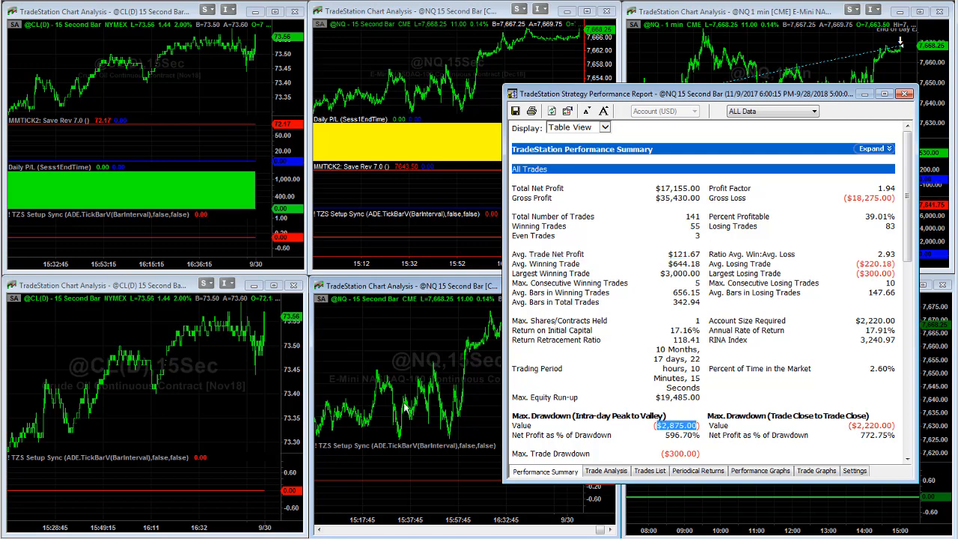
mouse_move(434, 365)
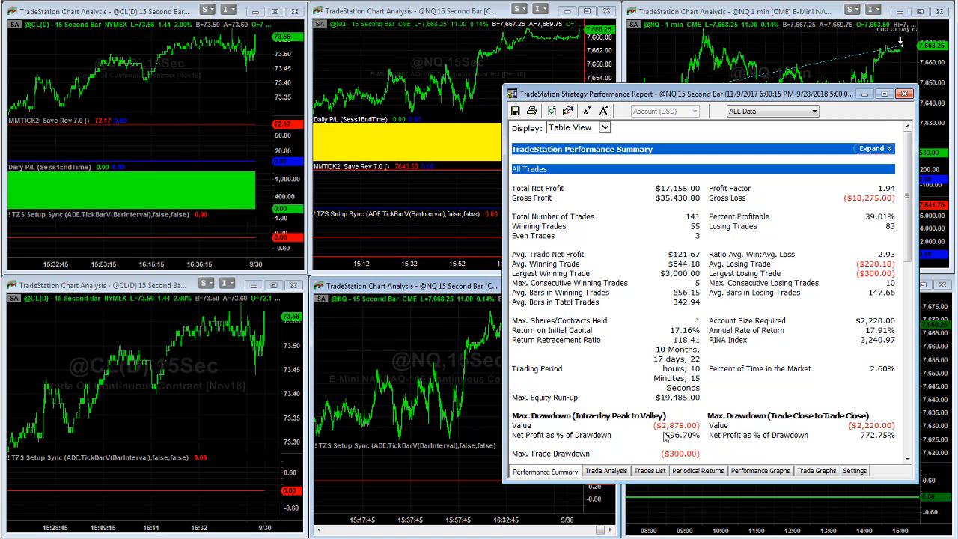
mouse_move(89, 345)
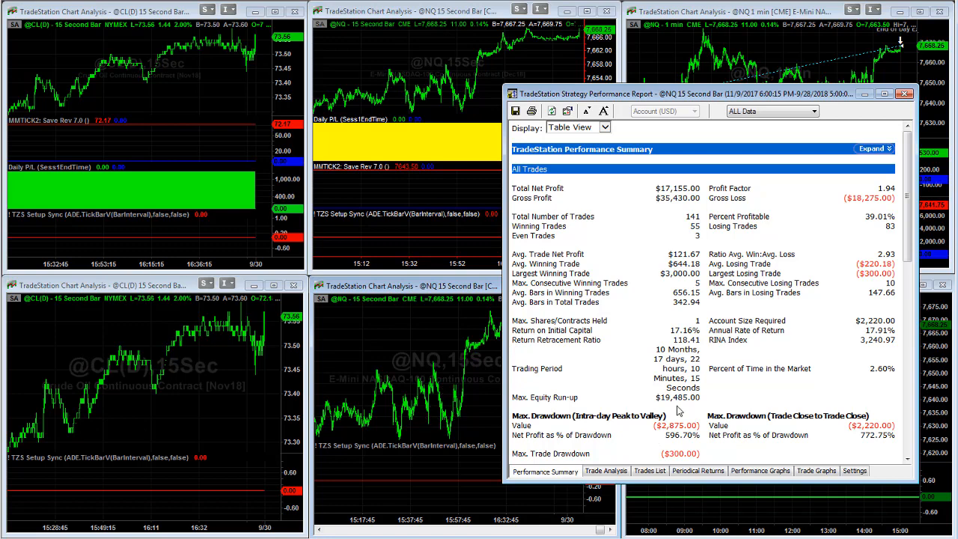
mouse_move(427, 337)
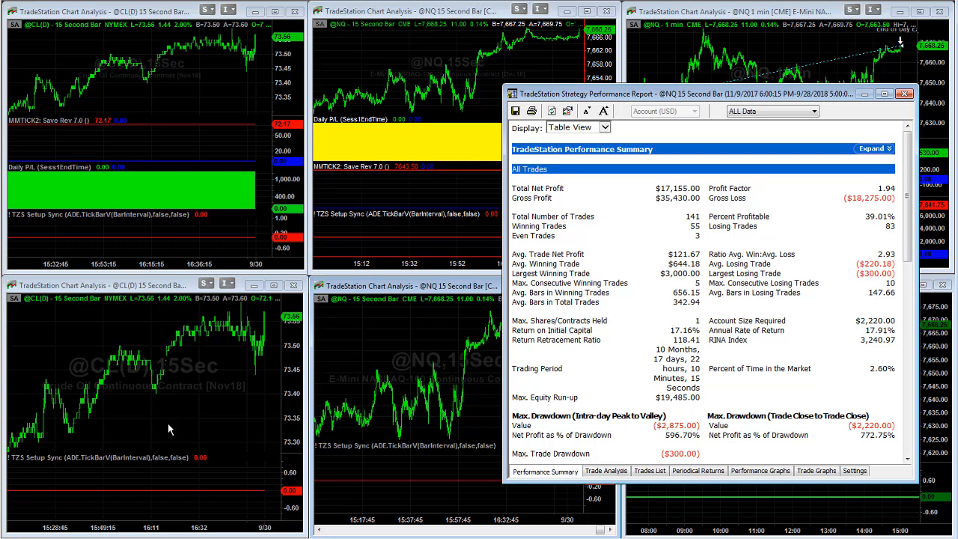
mouse_move(202, 393)
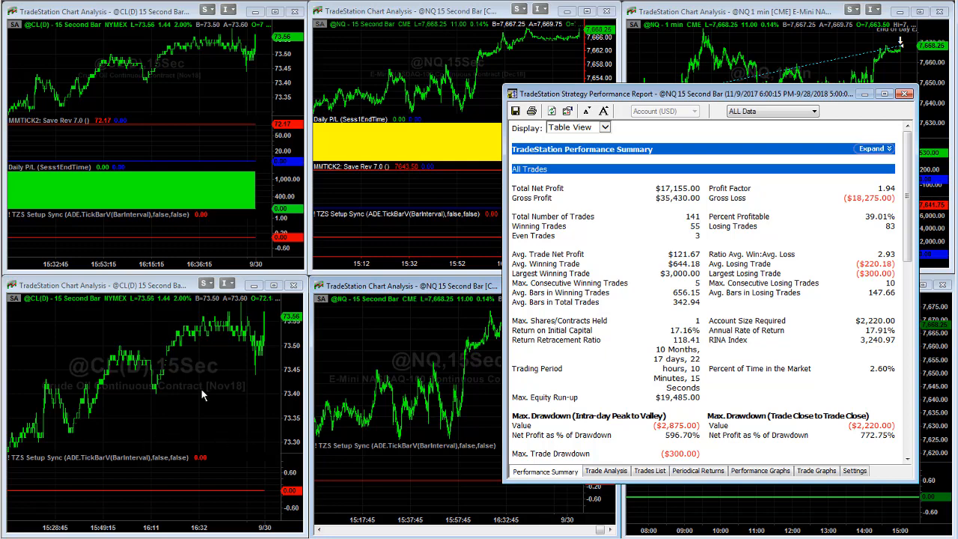
mouse_move(557, 388)
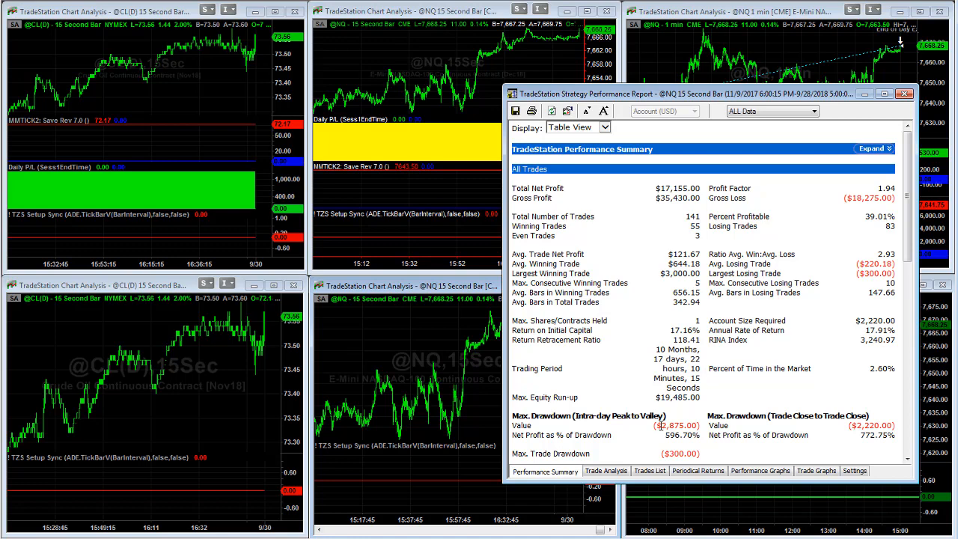
double_click(678, 425)
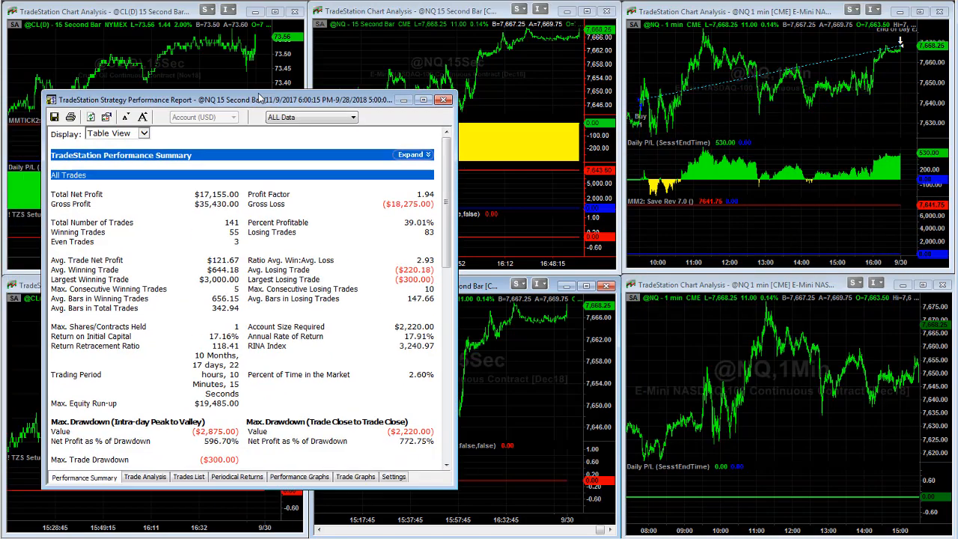
Reposition the NQ 1-minute report and show its equity curve climbing near 28,000.
left_click_drag(254, 99, 331, 96)
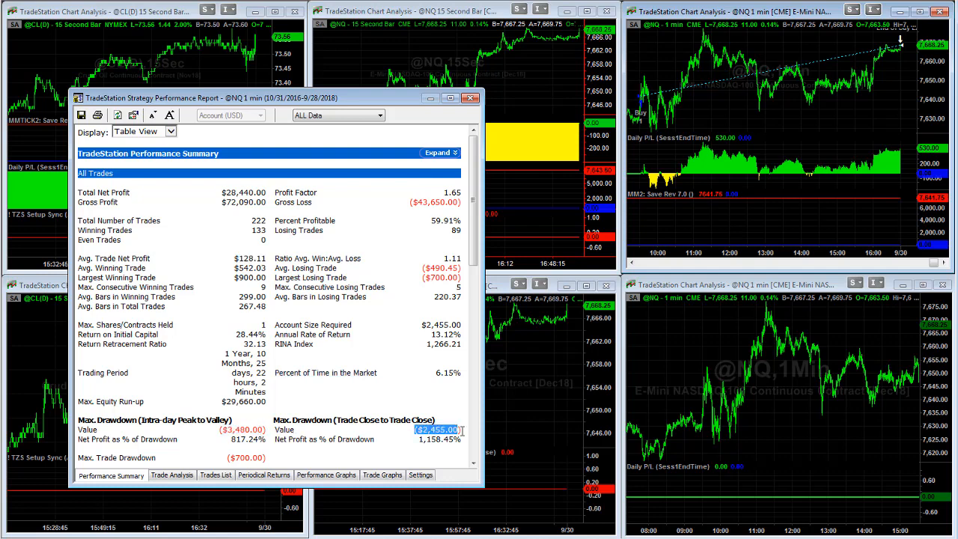
left_click(326, 475)
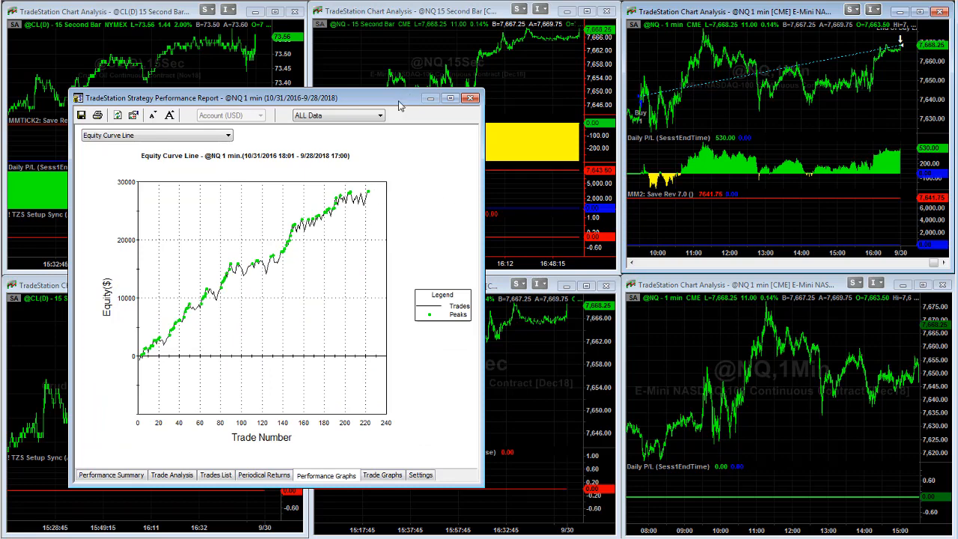
left_click(469, 99)
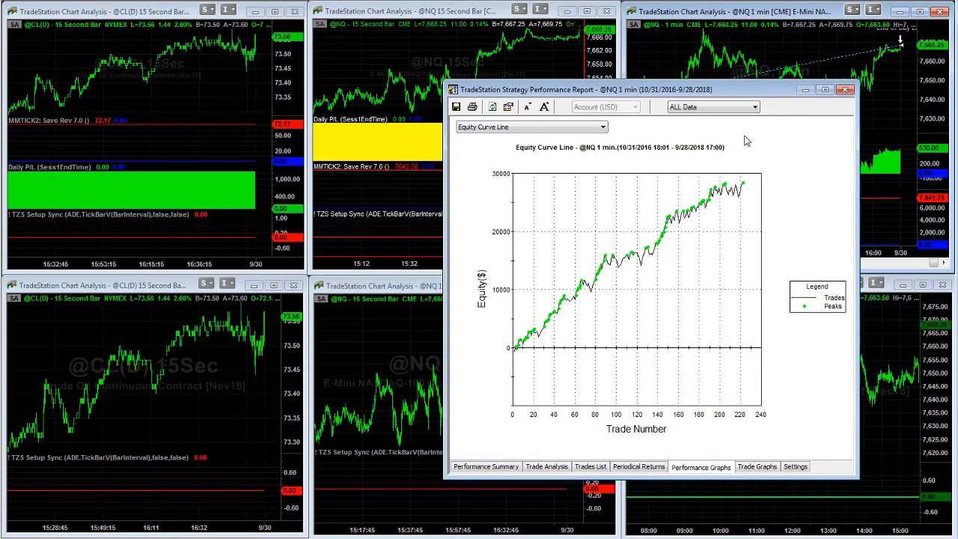
mouse_move(543, 193)
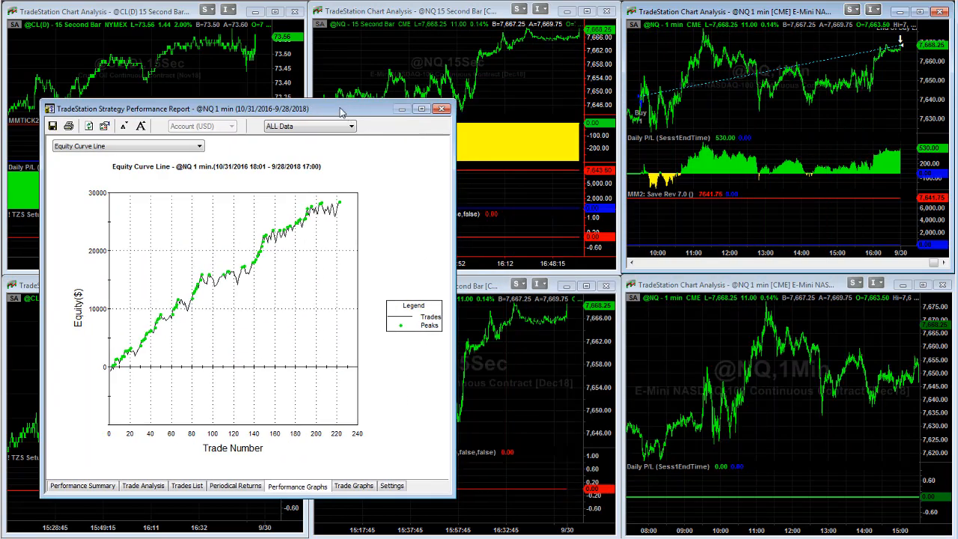
mouse_move(316, 111)
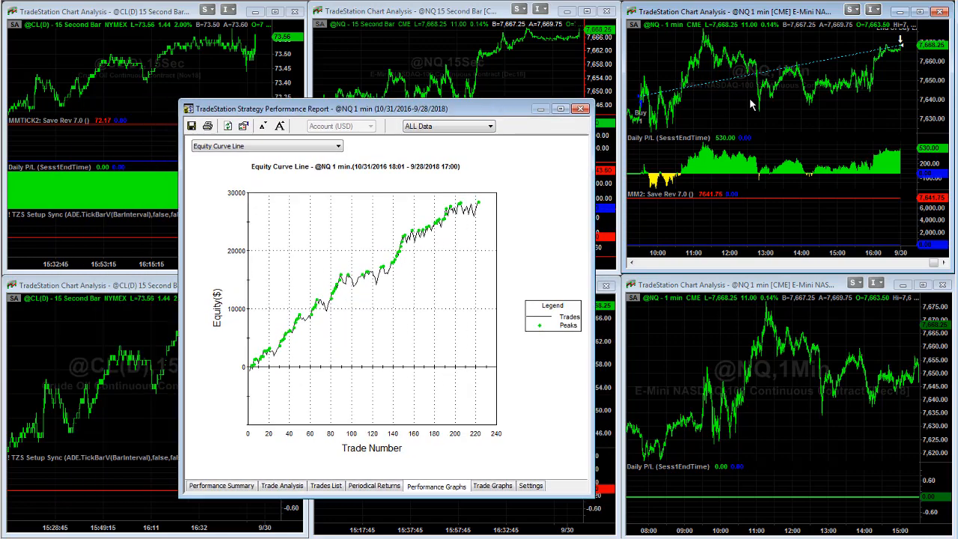
mouse_move(791, 135)
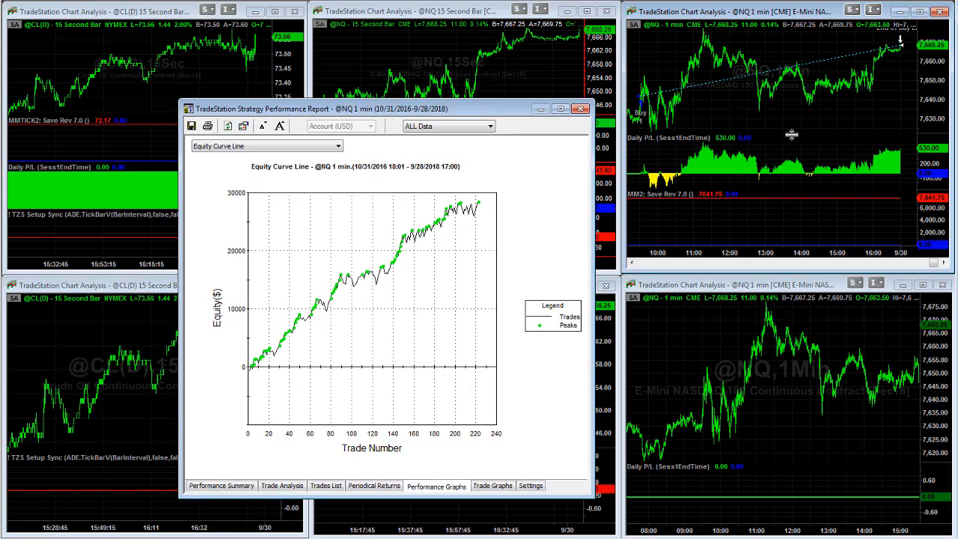
mouse_move(751, 111)
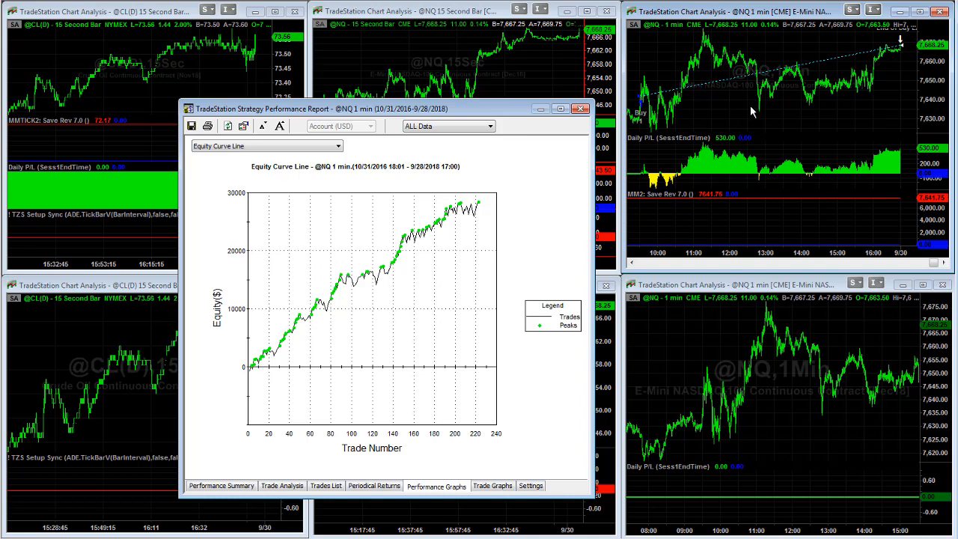
mouse_move(810, 117)
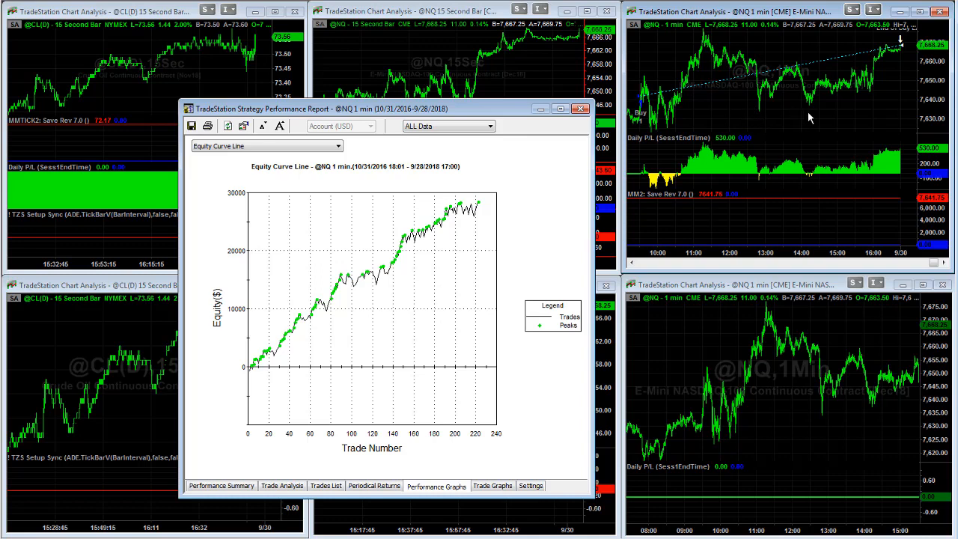
mouse_move(808, 116)
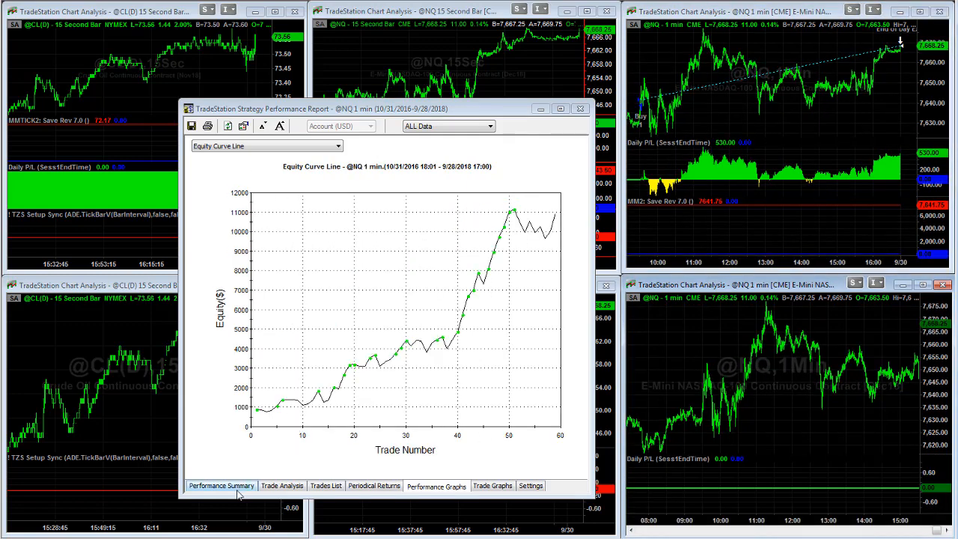
Review the other NQ 1-minute summary ($10,920 net profit, 59 trades), then close the report.
left_click(226, 485)
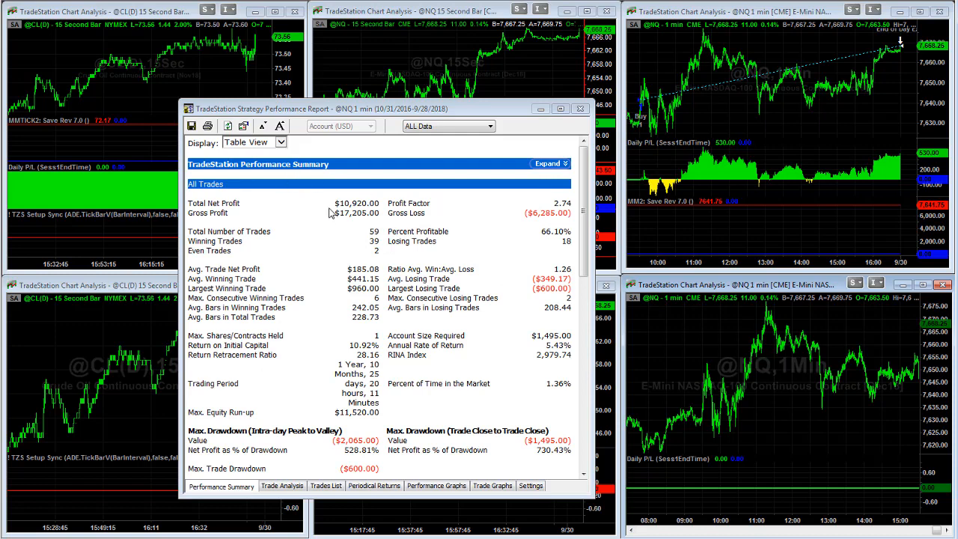
double_click(354, 269)
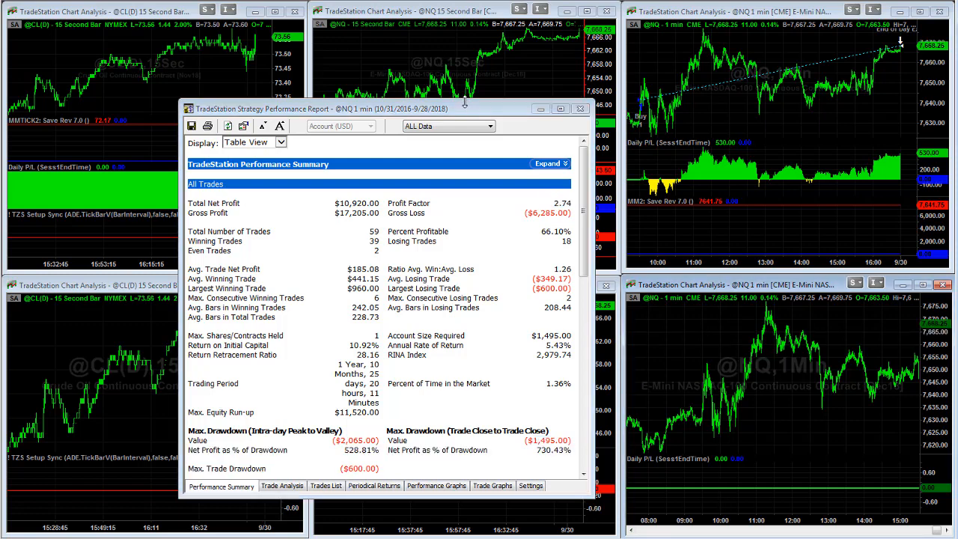
left_click(579, 108)
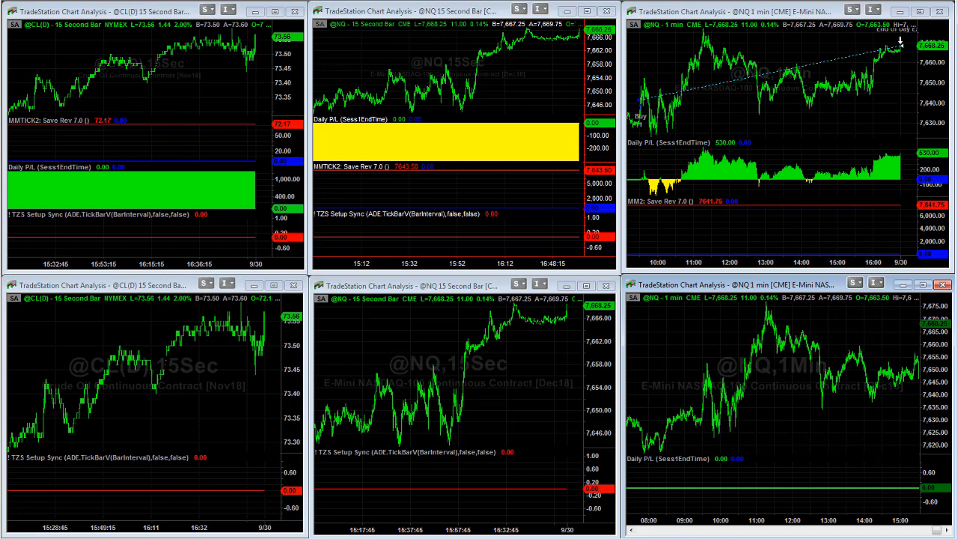
mouse_move(156, 96)
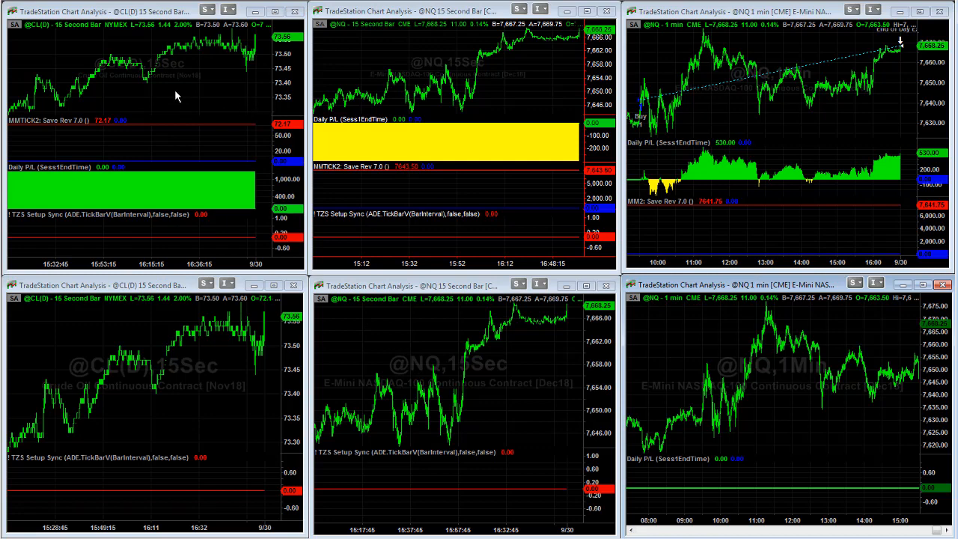
mouse_move(517, 125)
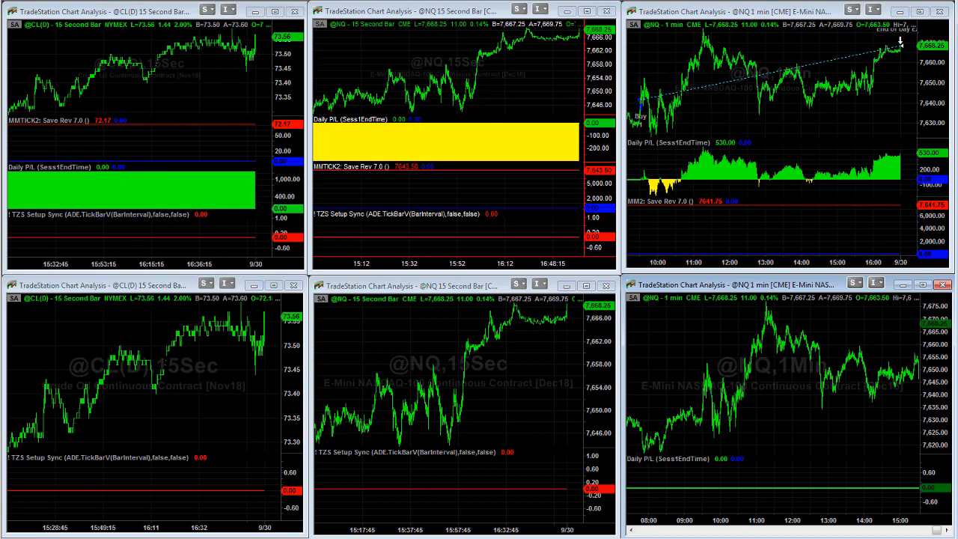
mouse_move(479, 326)
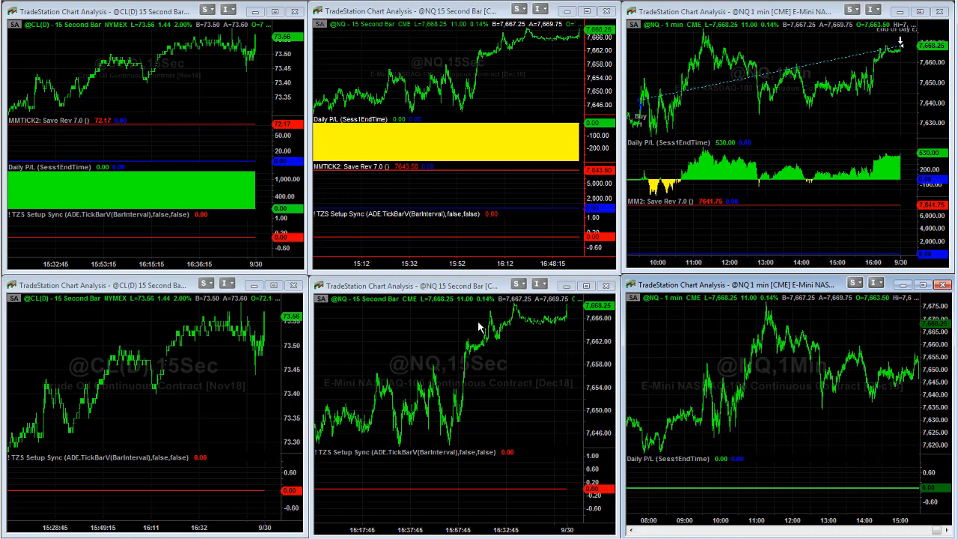
mouse_move(305, 207)
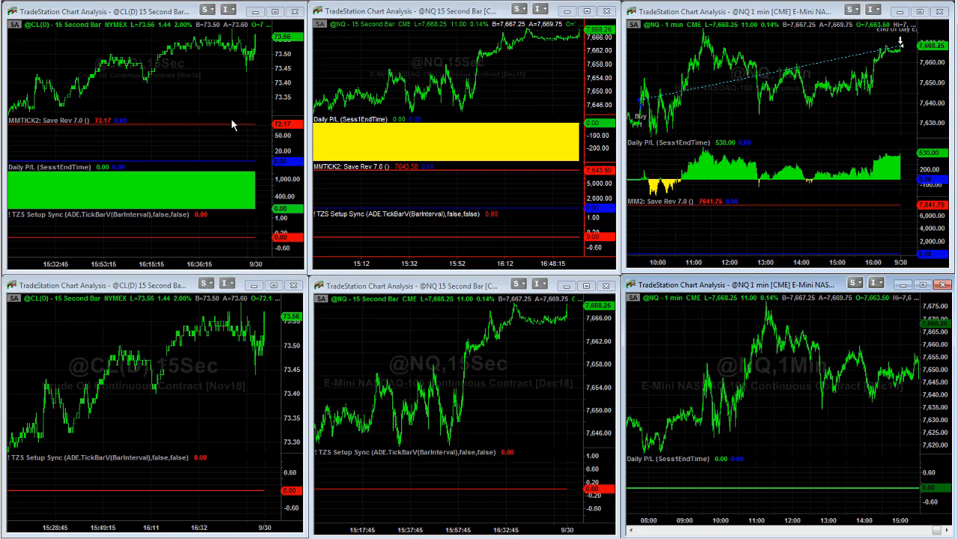
mouse_move(766, 271)
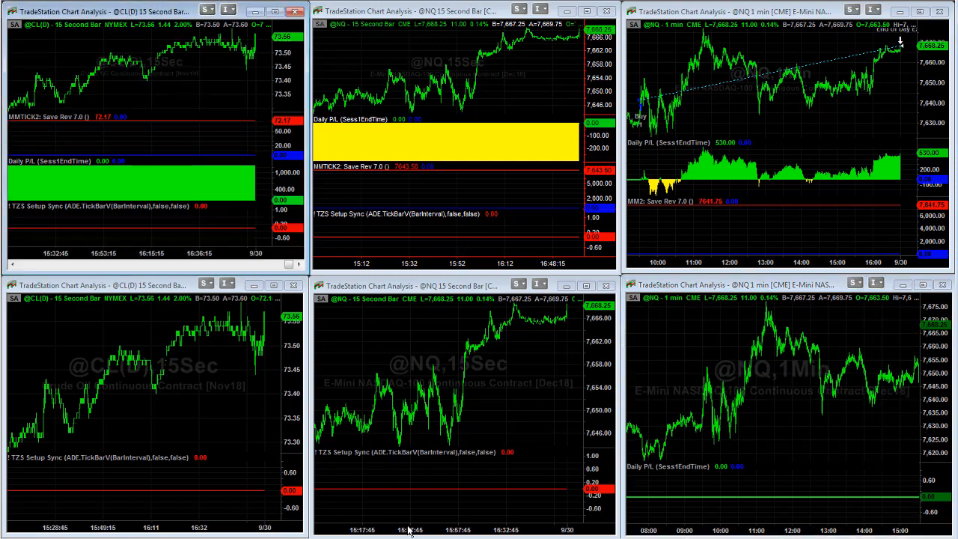
mouse_move(605, 264)
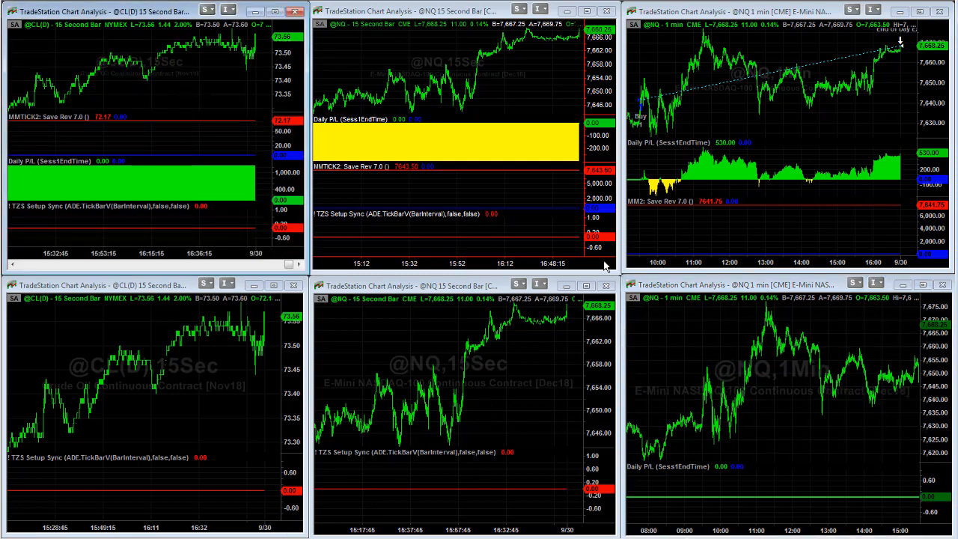
mouse_move(629, 404)
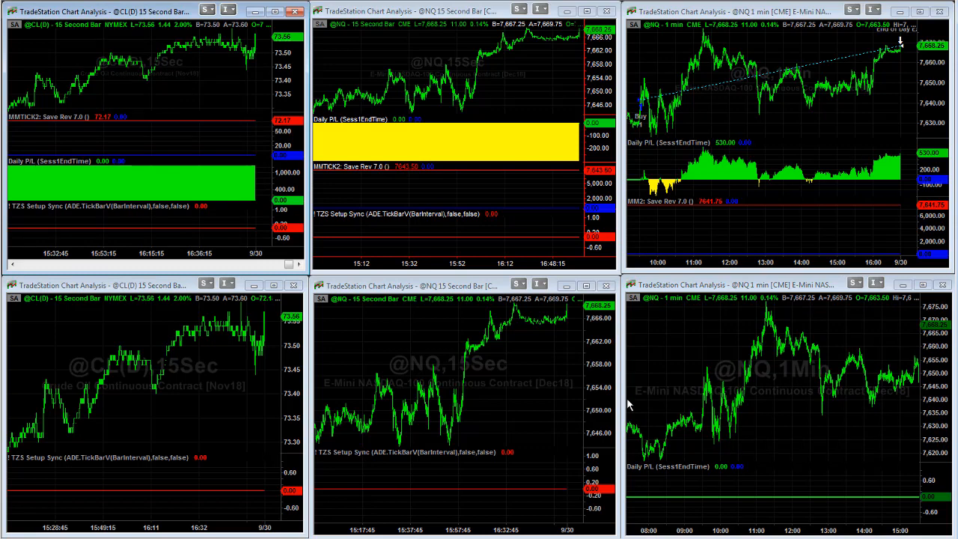